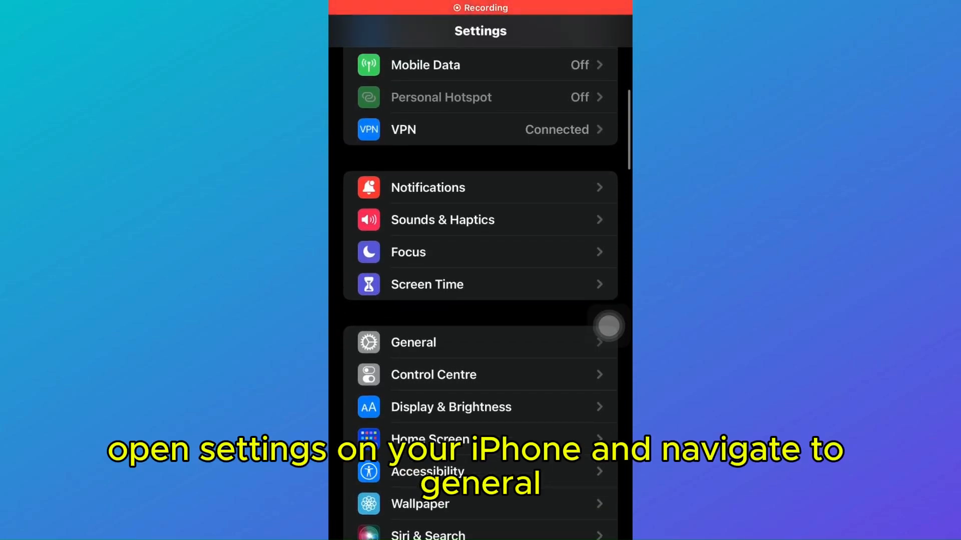
# Open General and then Transfer or Reset iPhone in iOS Settings.
pyautogui.click(412, 342)
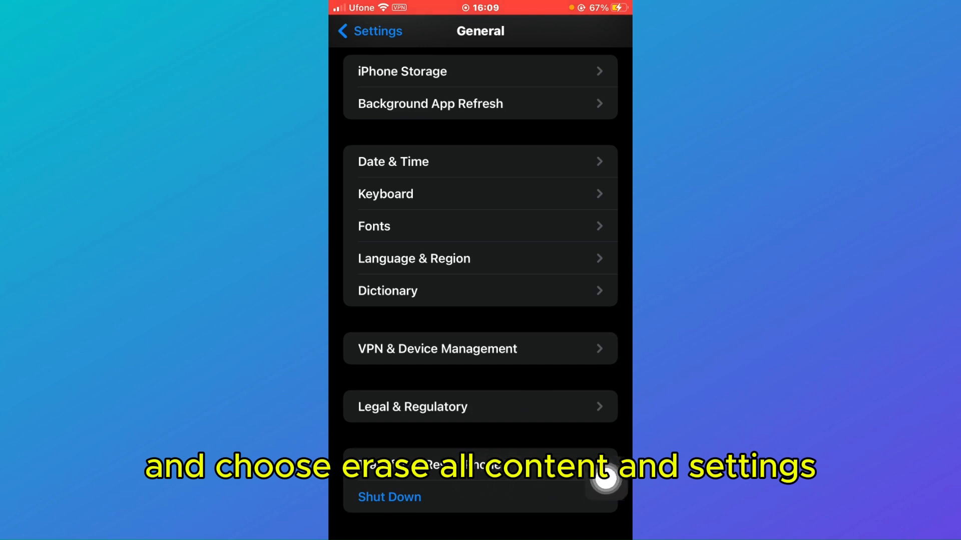
pyautogui.click(479, 465)
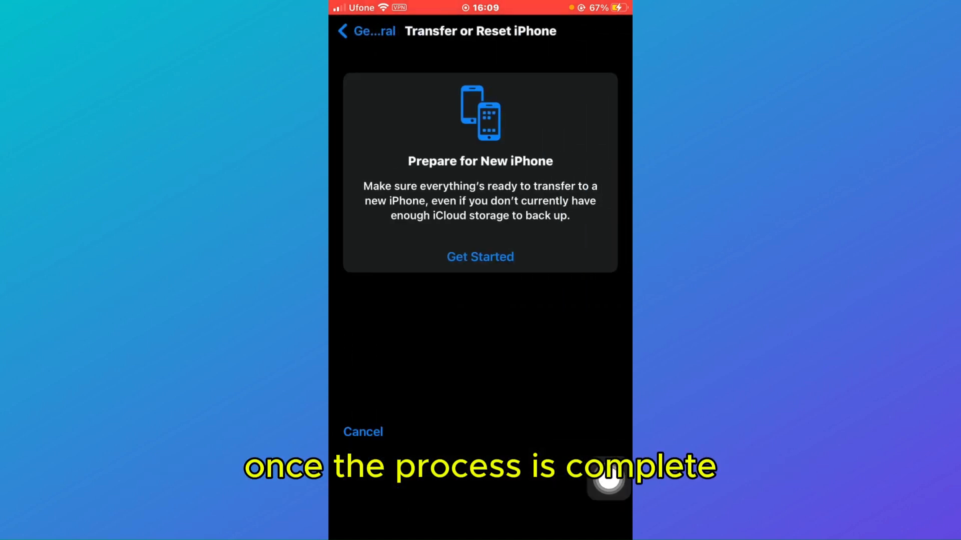
pyautogui.click(479, 257)
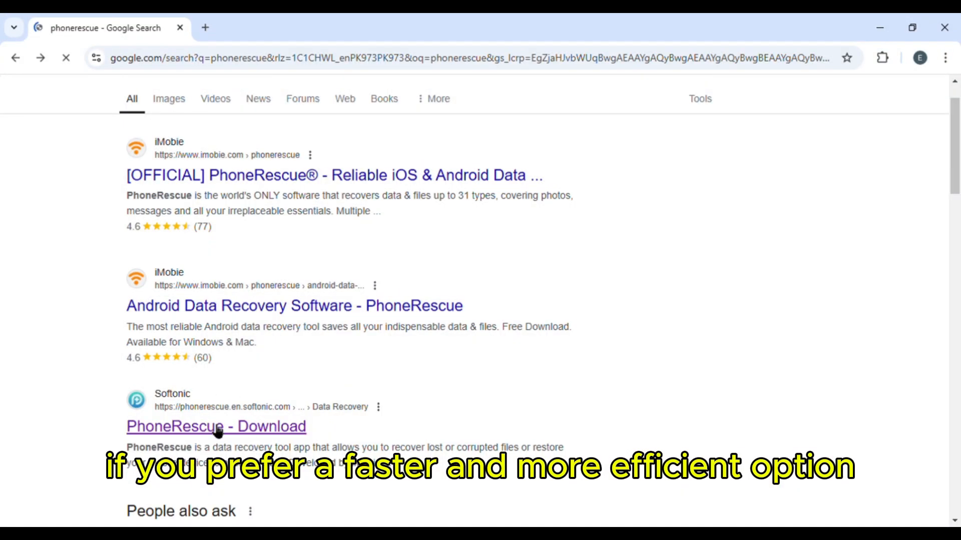
# Follow the 'PhoneRescue - Download' search result to install and launch PhoneRescue.
pyautogui.click(216, 426)
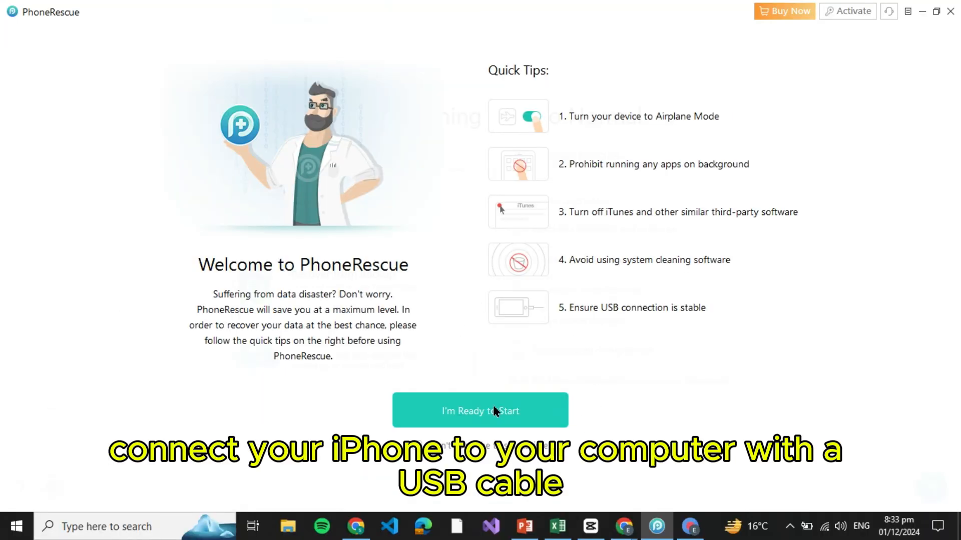
# Choose I'm Ready to Start to leave the welcome tips.
pyautogui.click(480, 410)
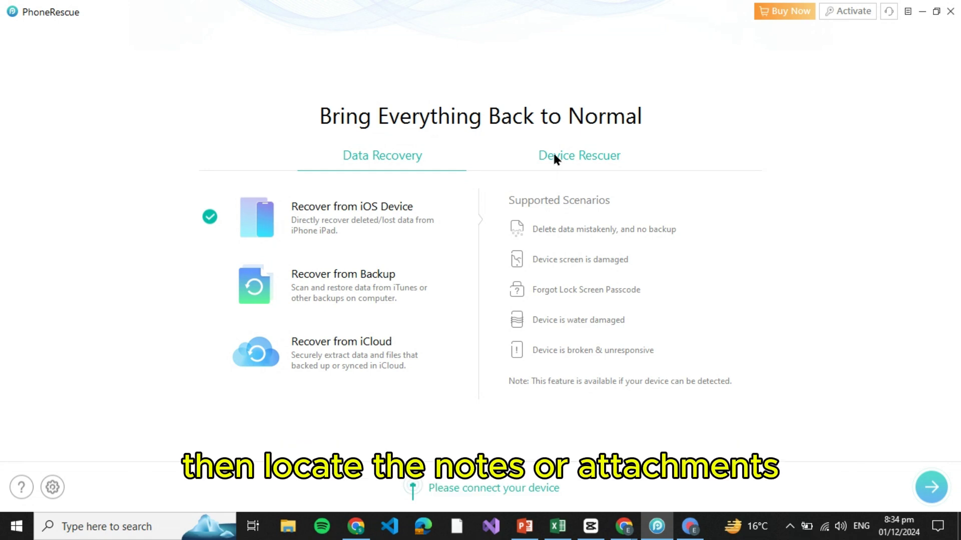
# Pick Recover Screen Time Passcode under the Device Rescuer tab.
pyautogui.click(578, 155)
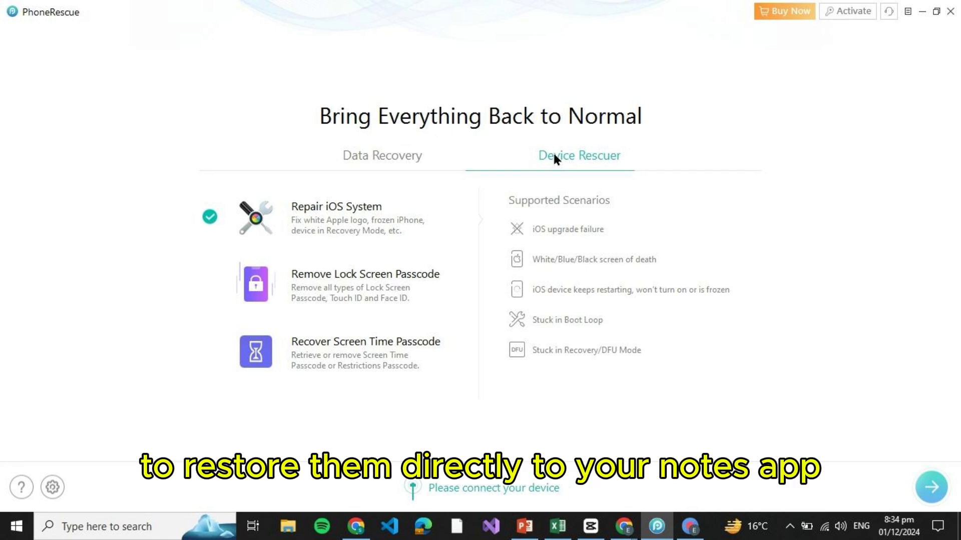
pyautogui.moveTo(368, 284)
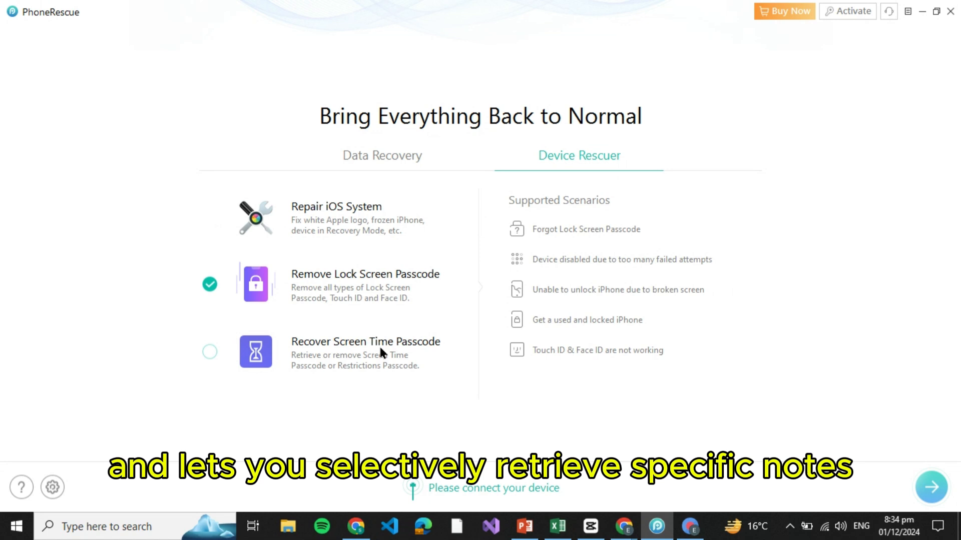
pyautogui.click(365, 352)
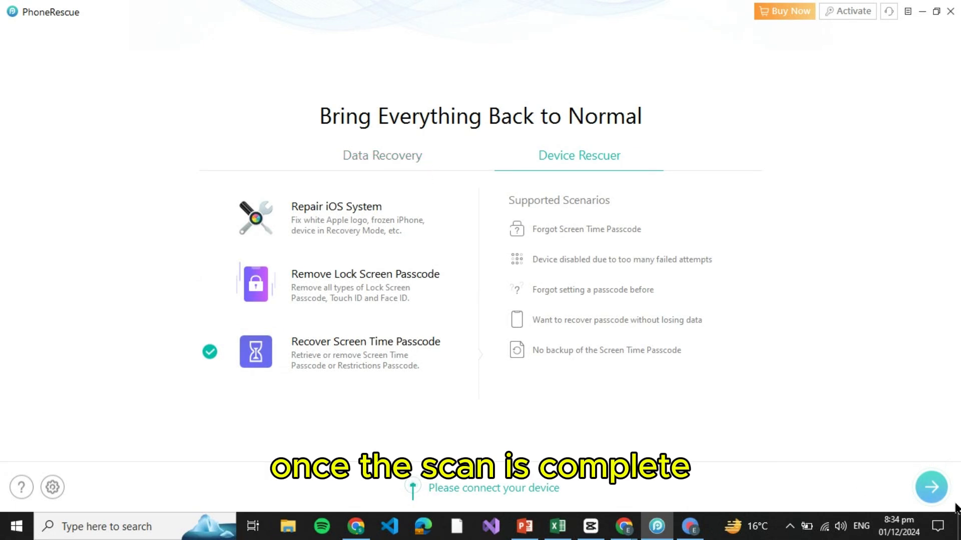
# Try to continue, dismiss the 'Please connect your device' warning, return to Data Recovery.
pyautogui.click(931, 487)
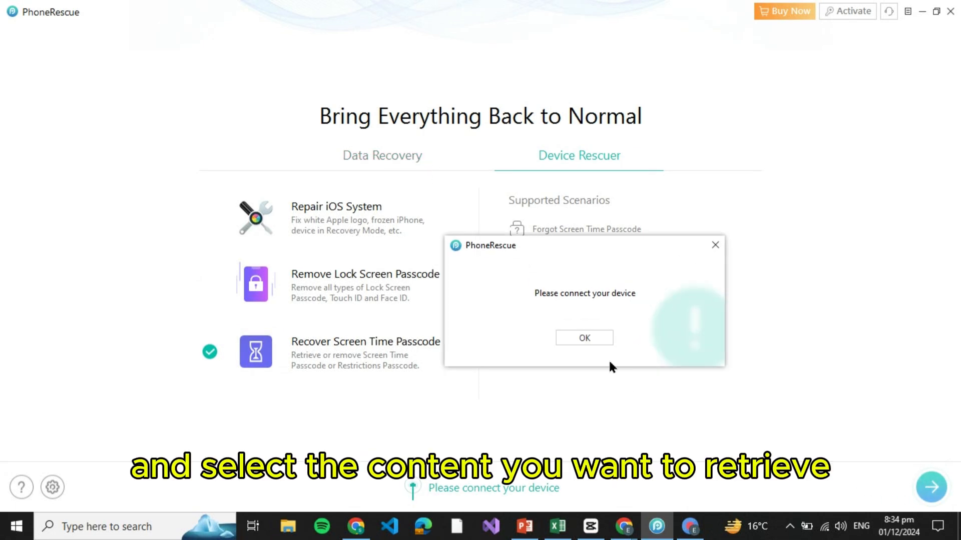
pyautogui.click(582, 338)
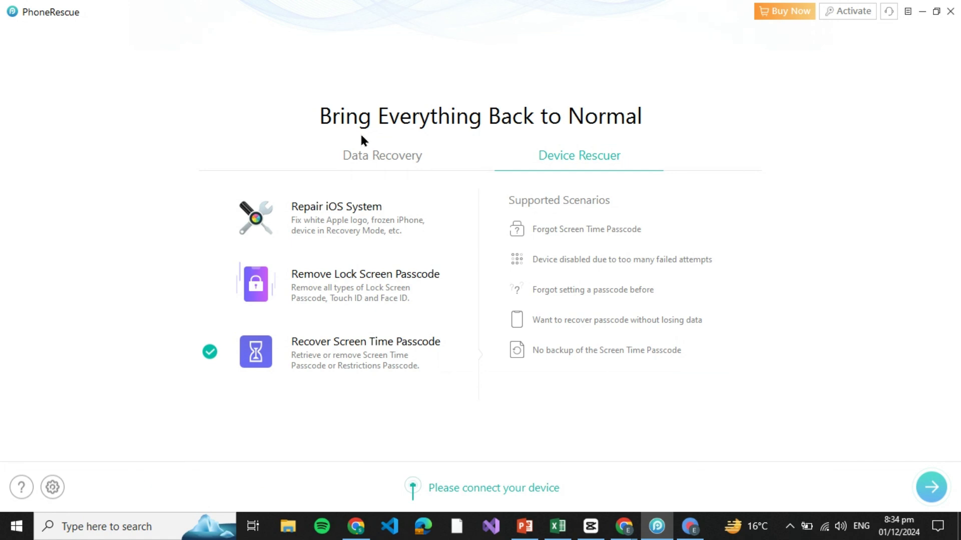
pyautogui.click(382, 155)
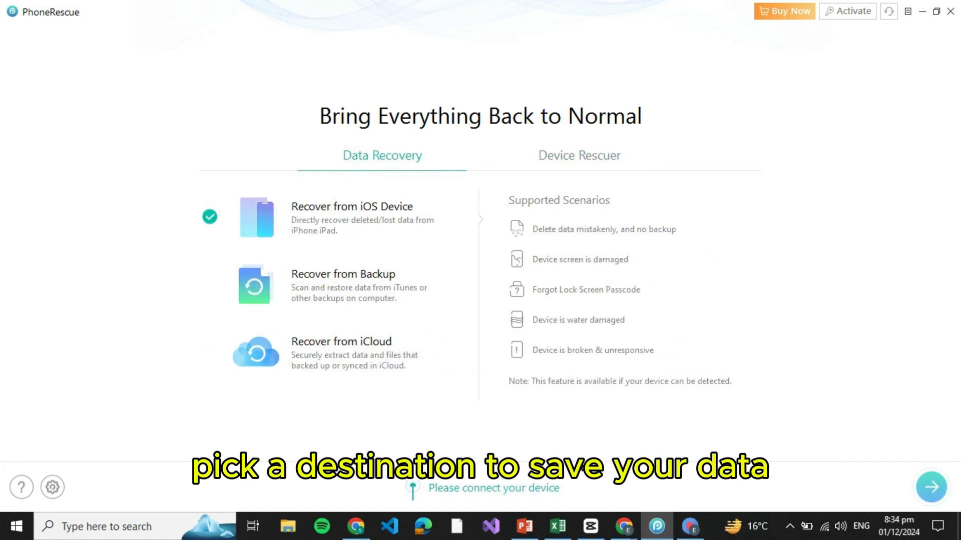